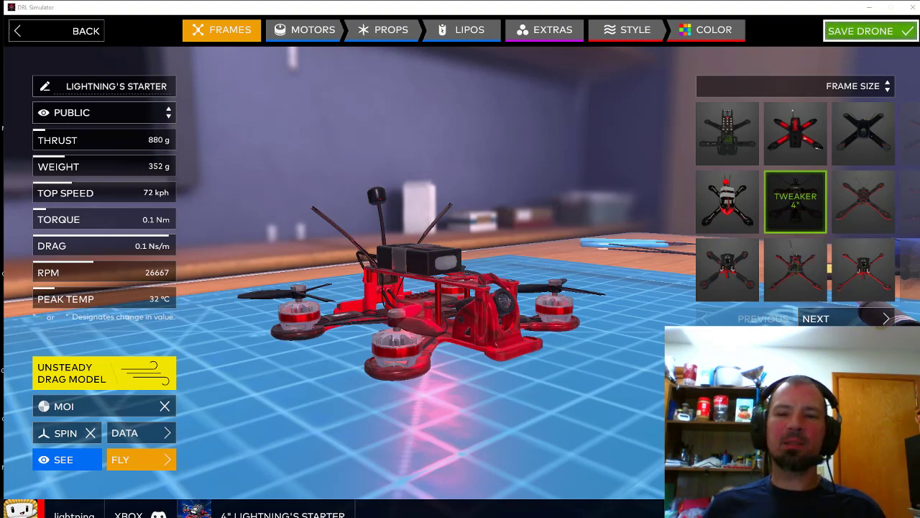
mouse_move(615, 315)
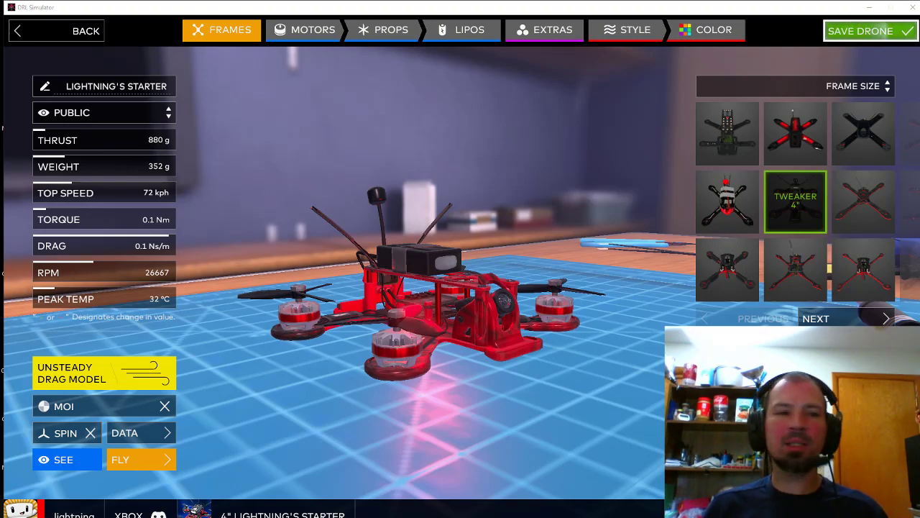
mouse_move(153, 99)
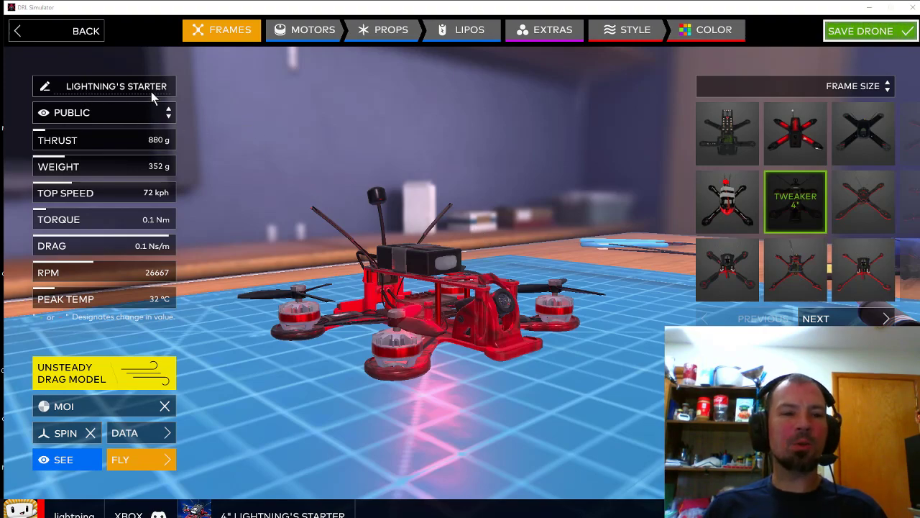
mouse_move(76, 119)
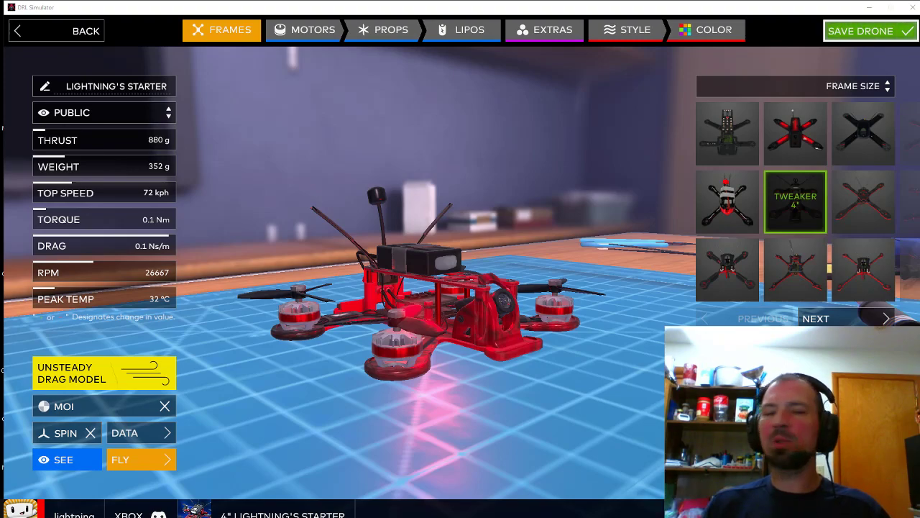
mouse_move(353, 240)
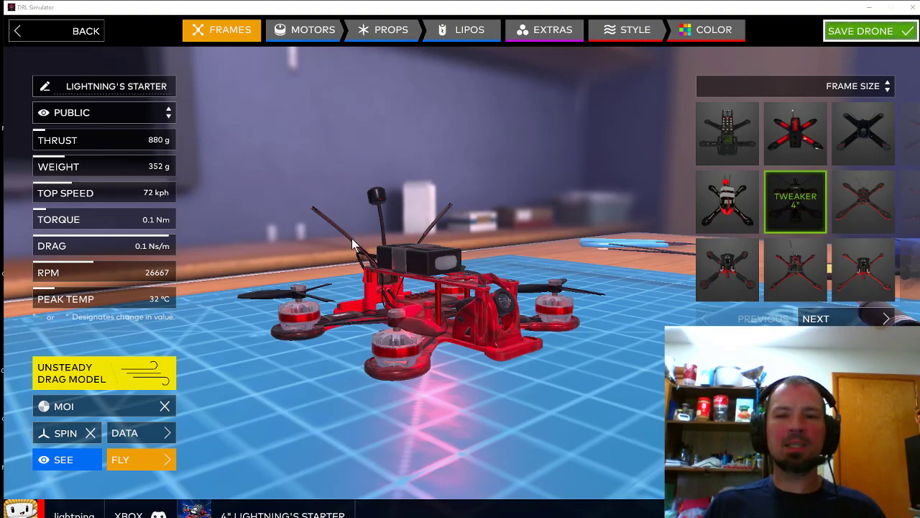
mouse_move(395, 294)
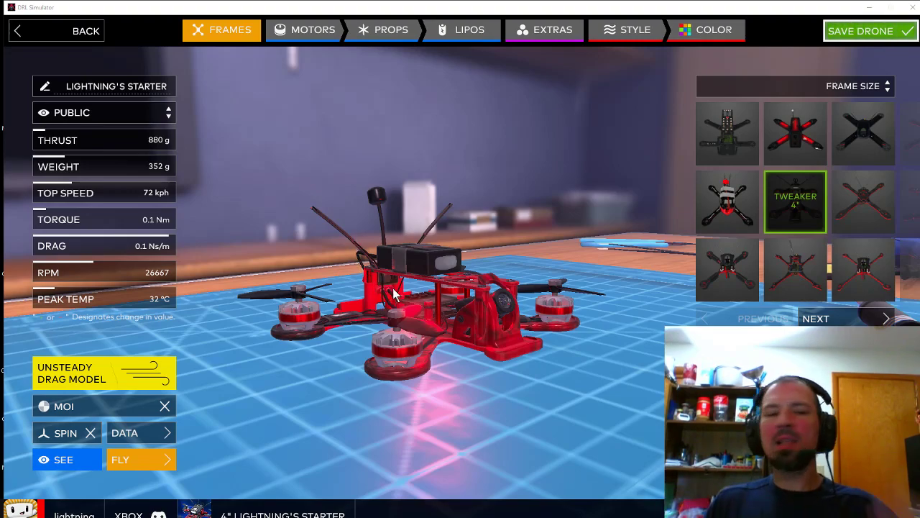
mouse_move(457, 307)
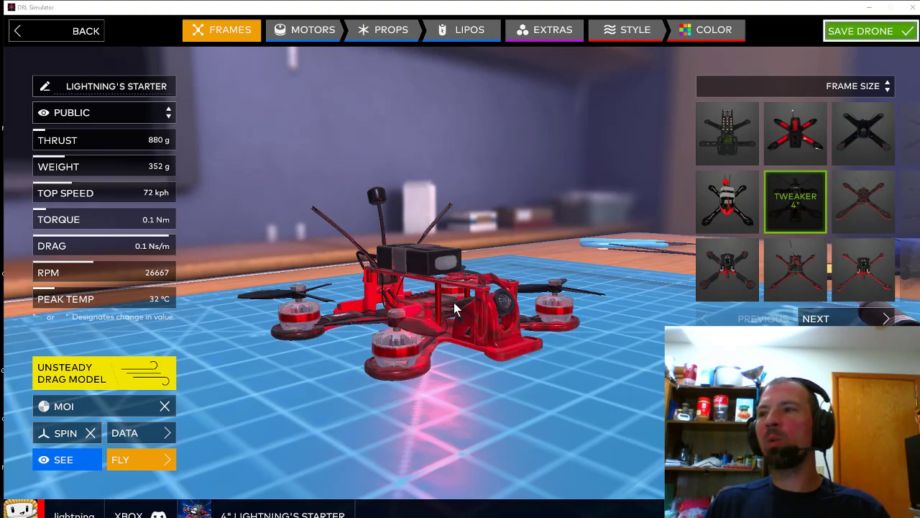
mouse_move(459, 321)
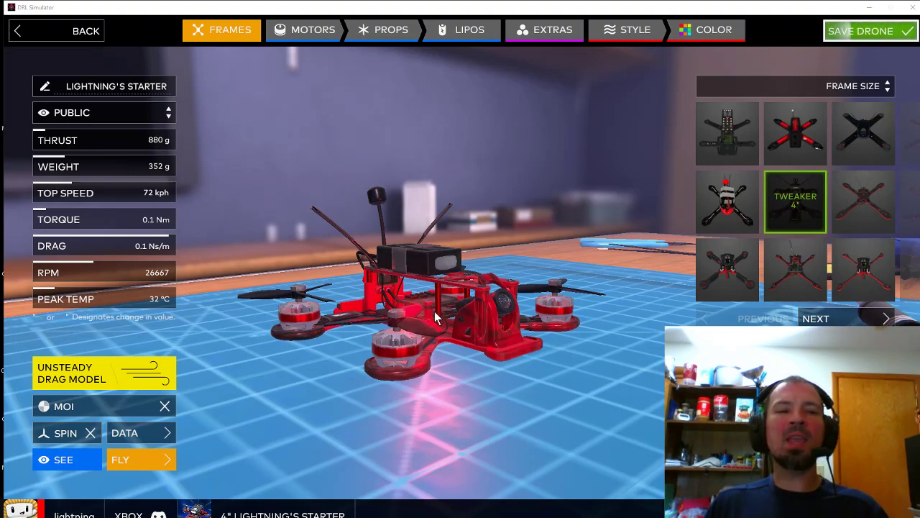
mouse_move(383, 309)
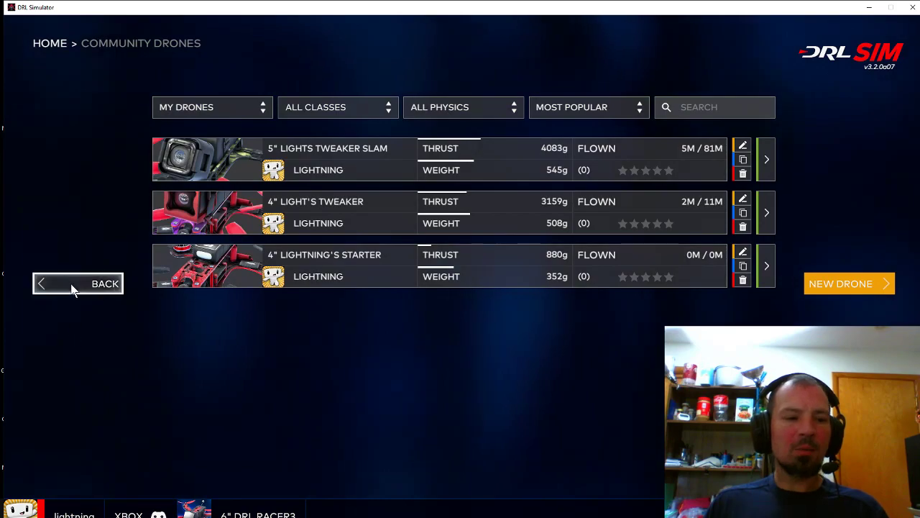
Return to the DRL Simulator home screen with DRL Racer3 active.
left_click(78, 283)
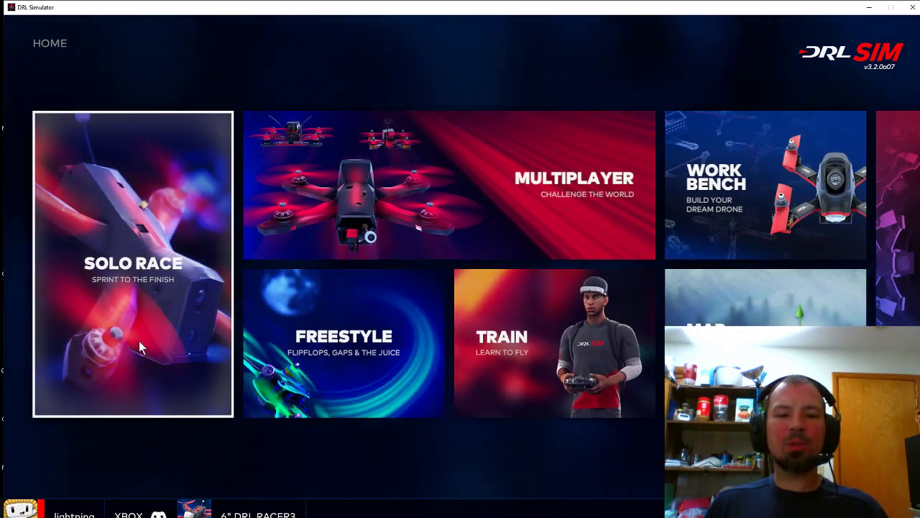
Open Solo Race and choose the Championship Kingdom track for the Royalty race.
left_click(133, 263)
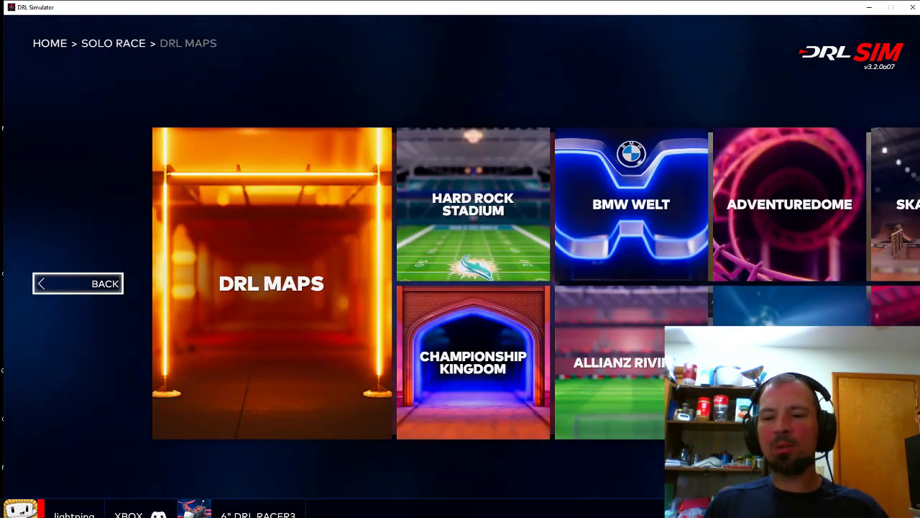
mouse_move(473, 363)
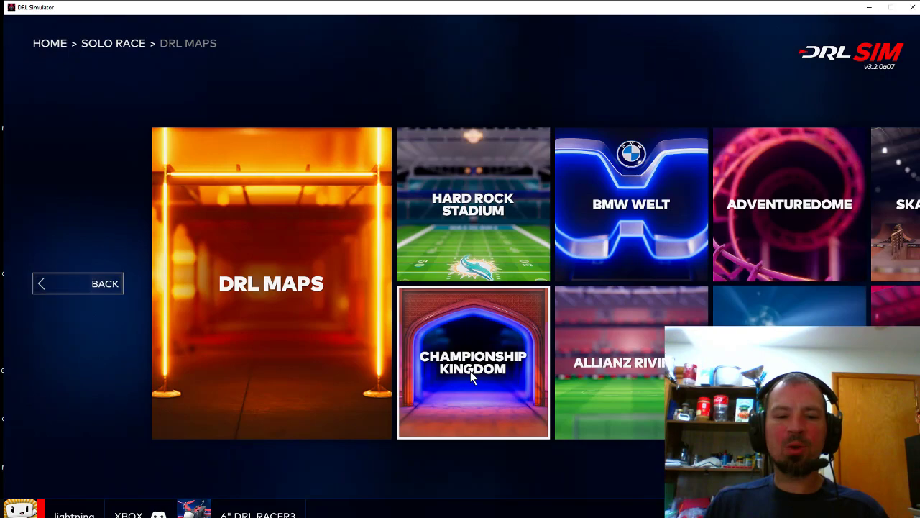
left_click(472, 362)
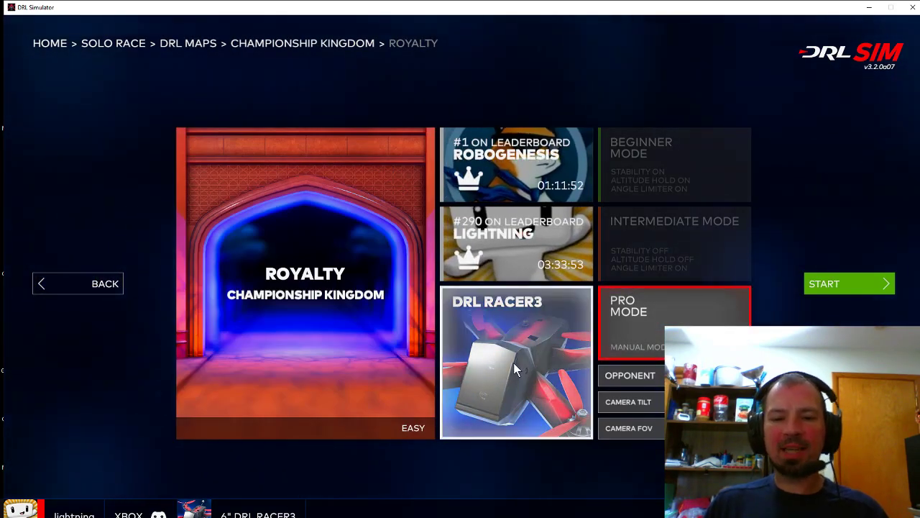
Select and confirm Lightning's Starter, then start the Royalty race.
left_click(825, 284)
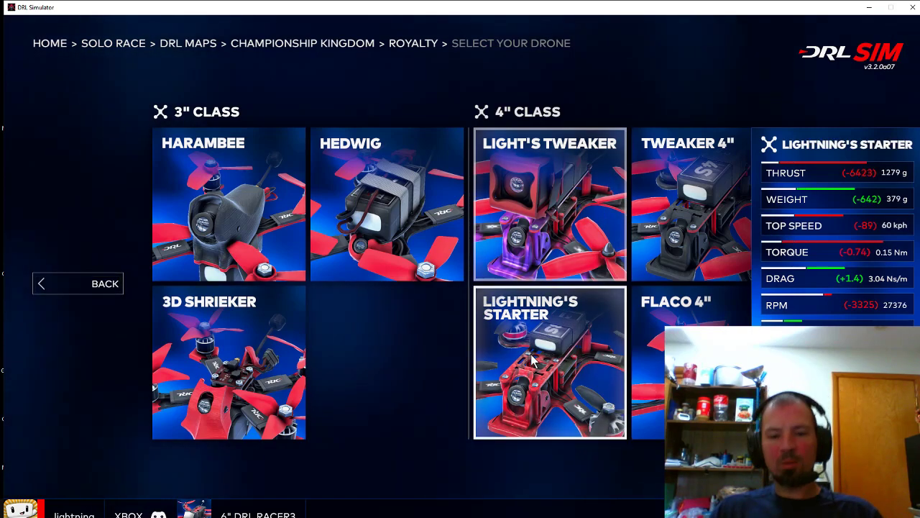
left_click(550, 362)
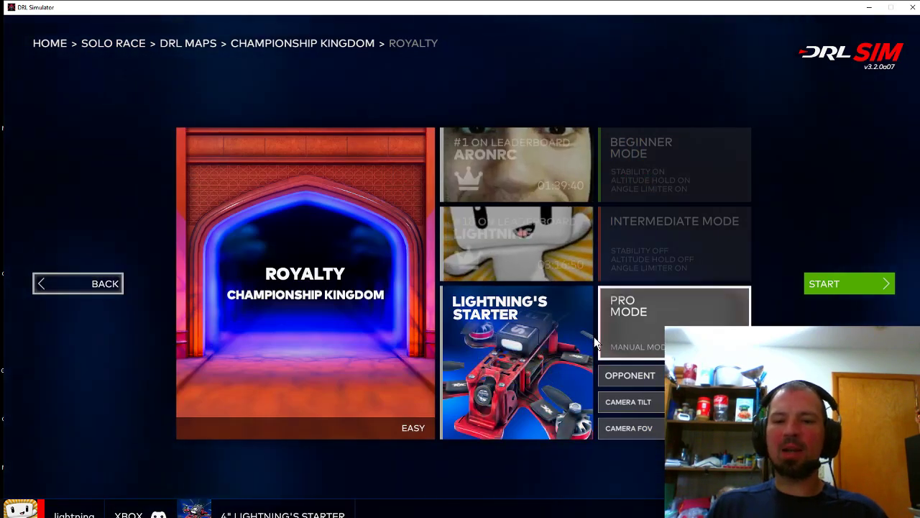
left_click(849, 283)
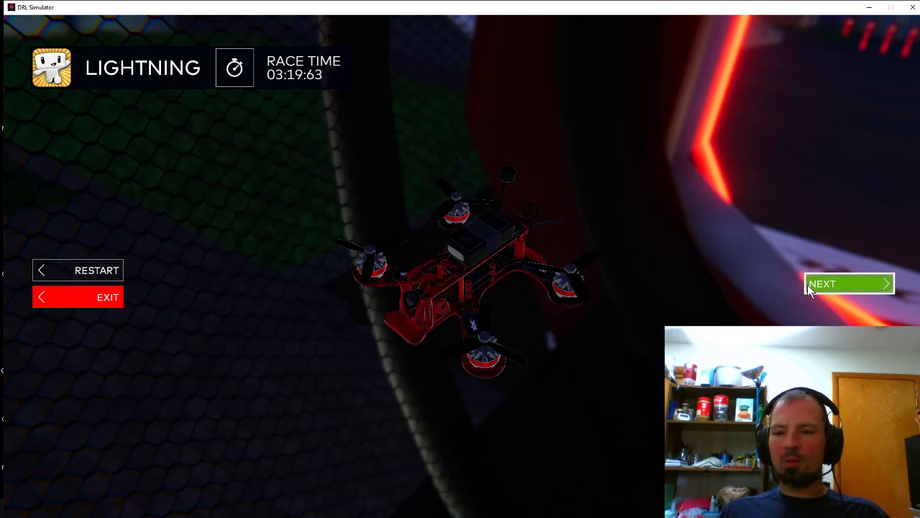
Continue to the Race Complete screen showing 03:19:63, 3 crashes, 74 KPH.
left_click(848, 283)
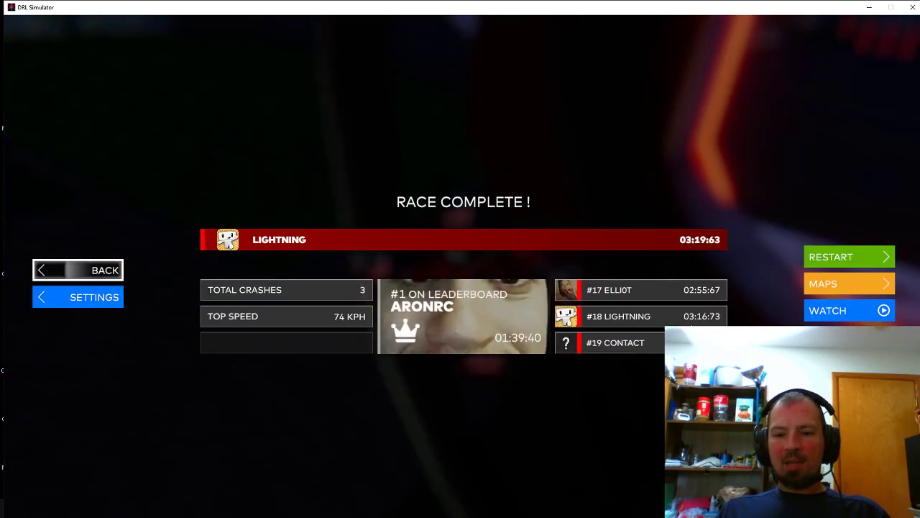
mouse_move(616, 325)
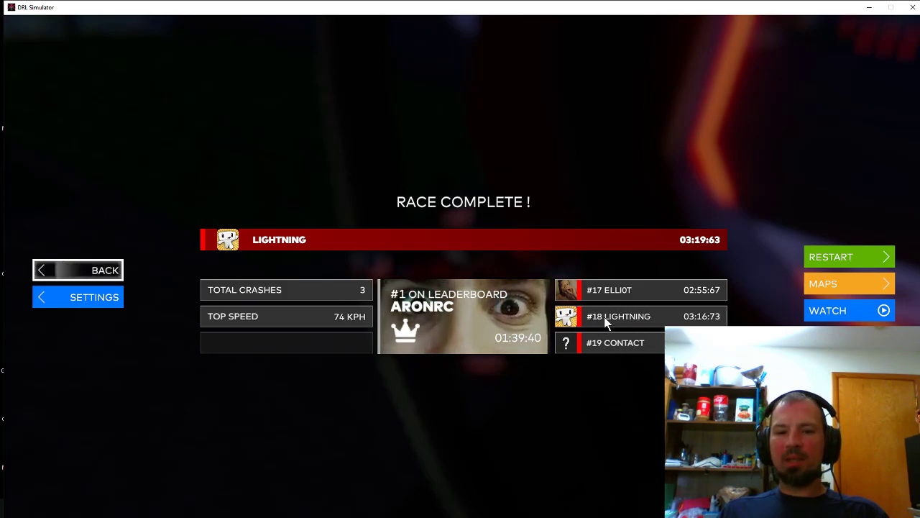
mouse_move(709, 250)
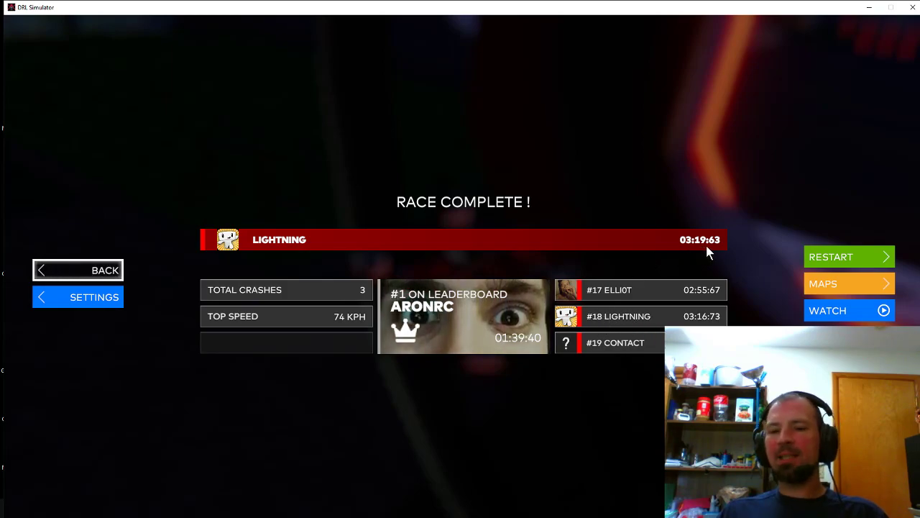
mouse_move(615, 322)
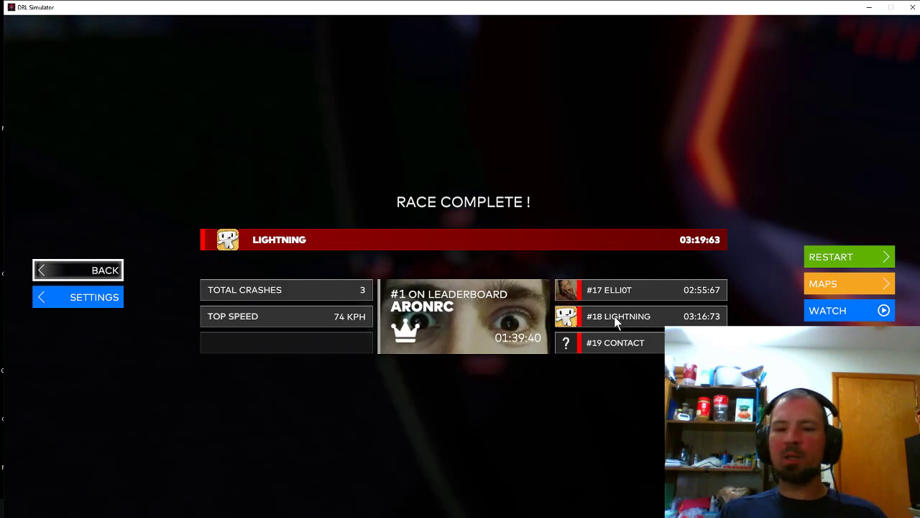
mouse_move(606, 326)
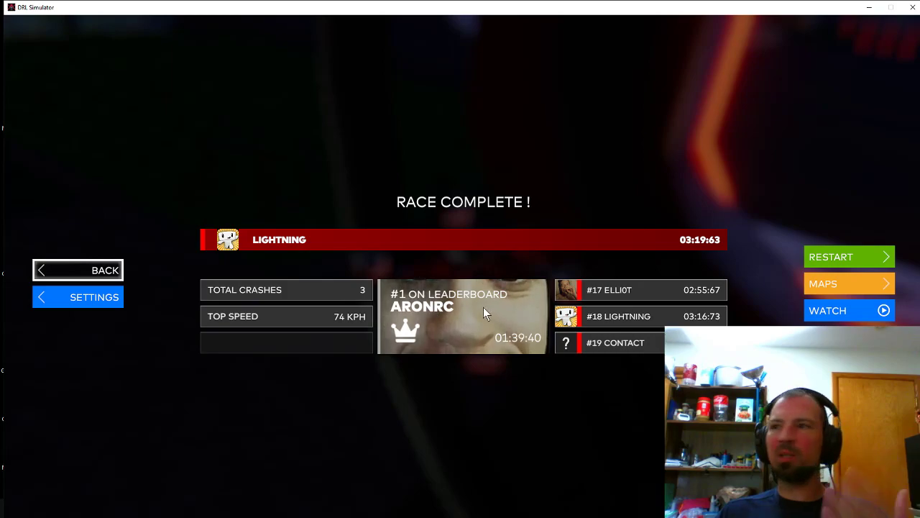
mouse_move(153, 315)
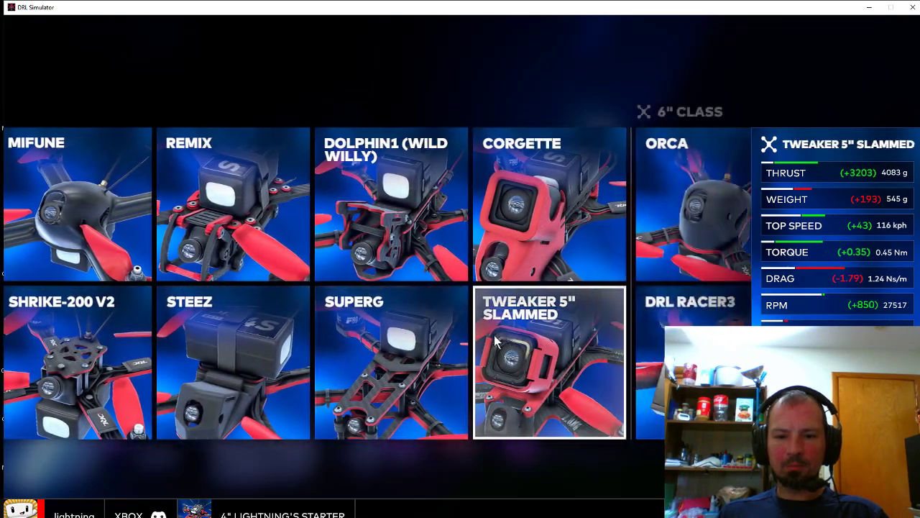
Pick DRL Racer3 from the 6" class as the racing drone.
left_click(550, 361)
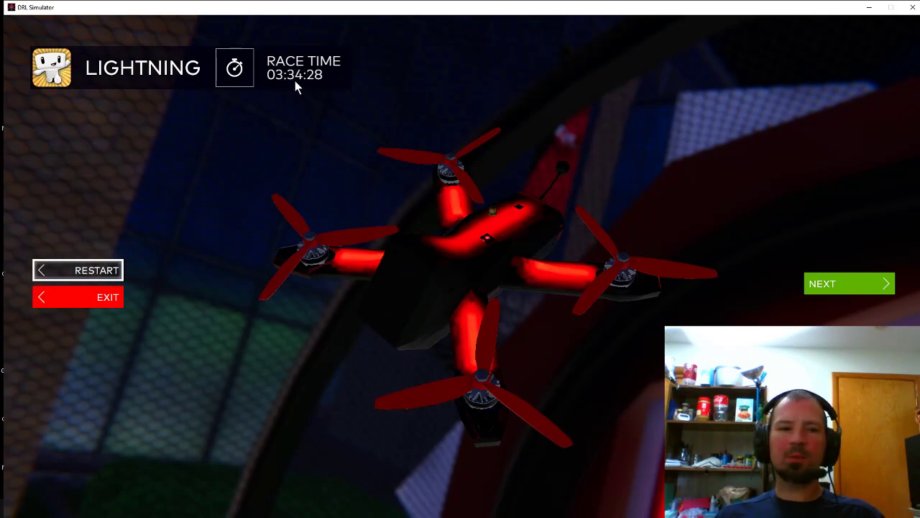
mouse_move(849, 283)
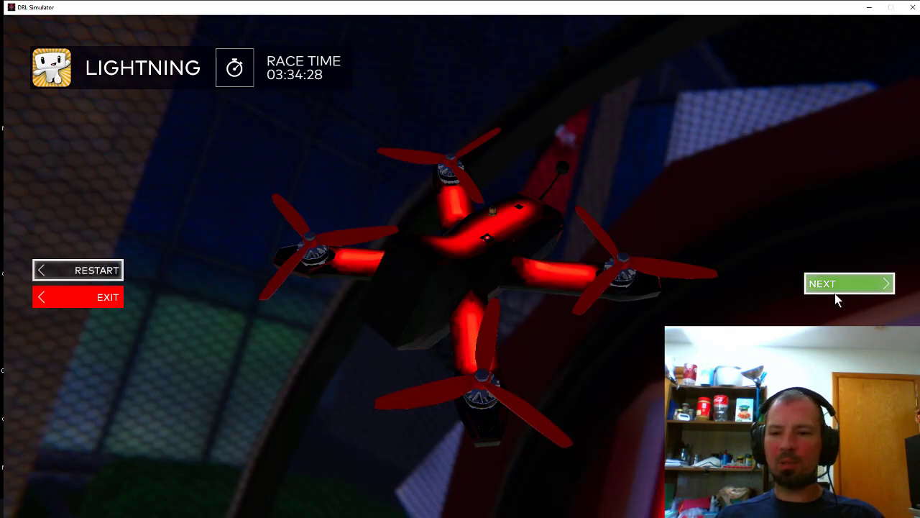
Continue to the second run's results: 03:34:28, 8 crashes, 138 KPH.
left_click(849, 283)
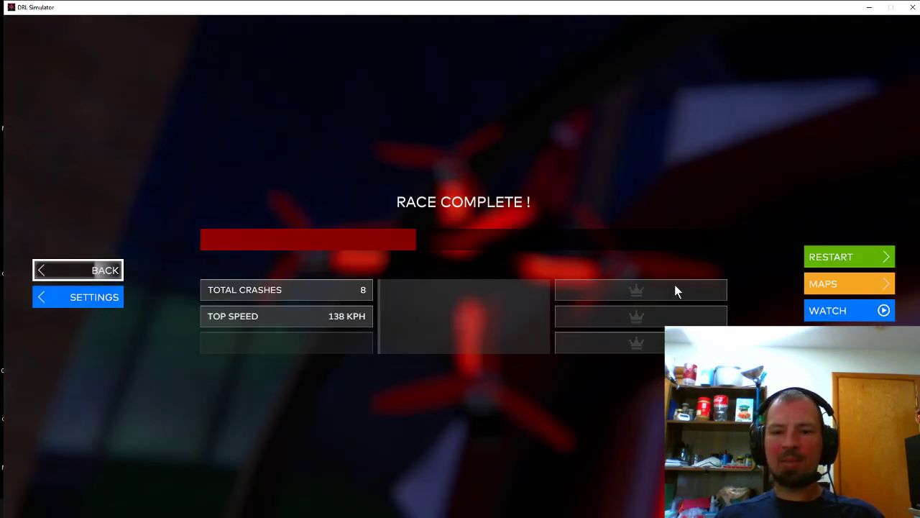